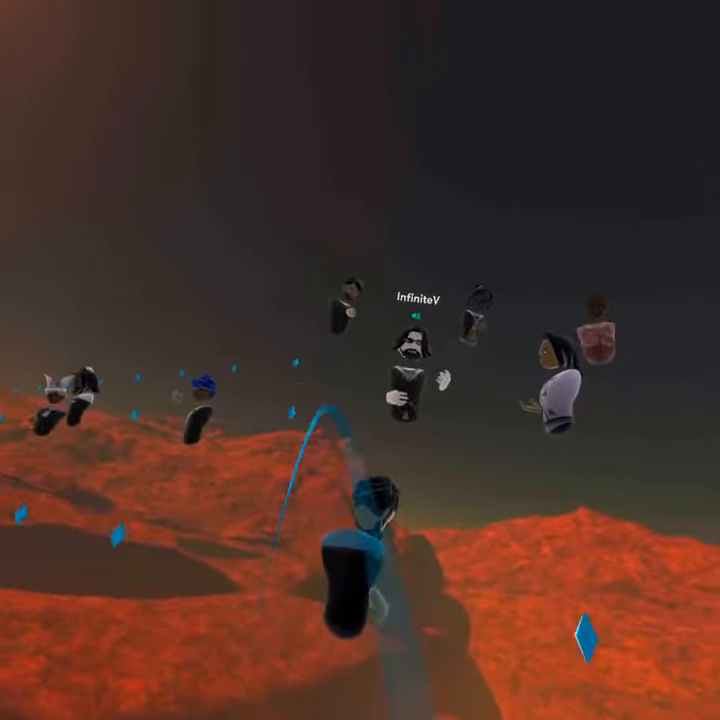
mouse_move(360, 360)
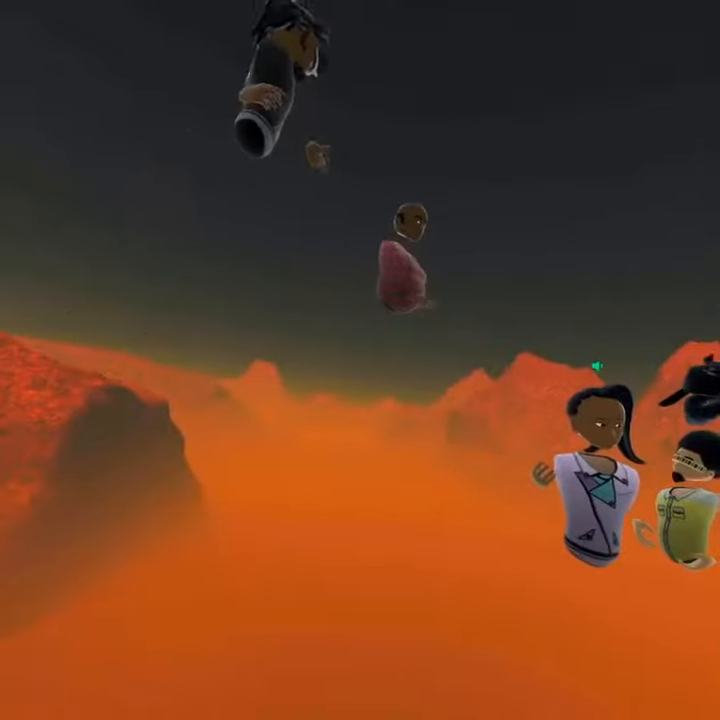